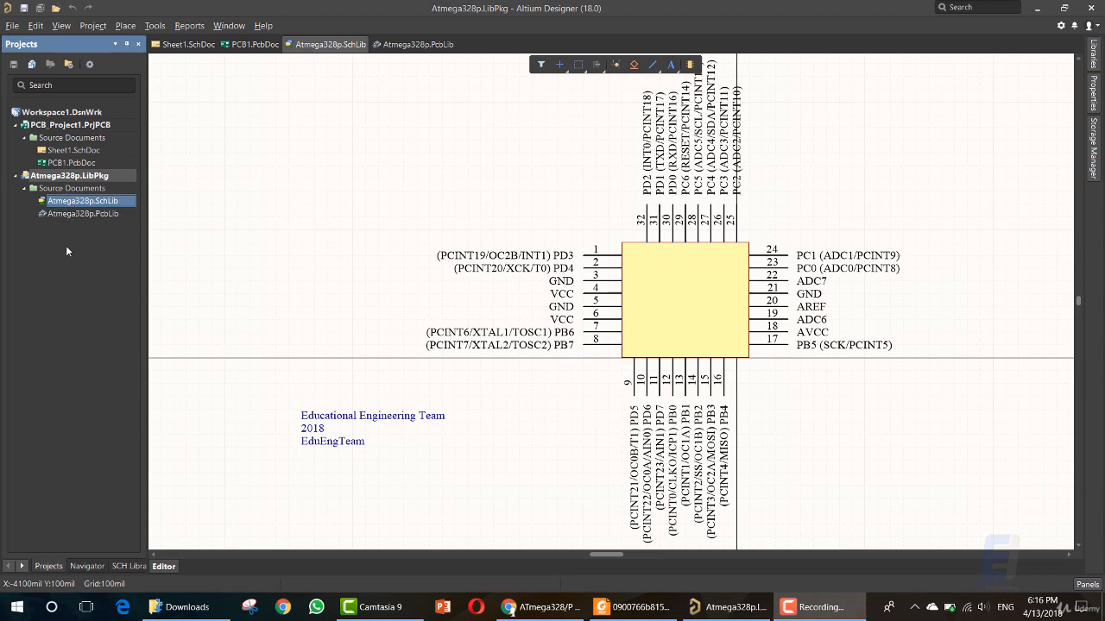
pyautogui.moveTo(53, 260)
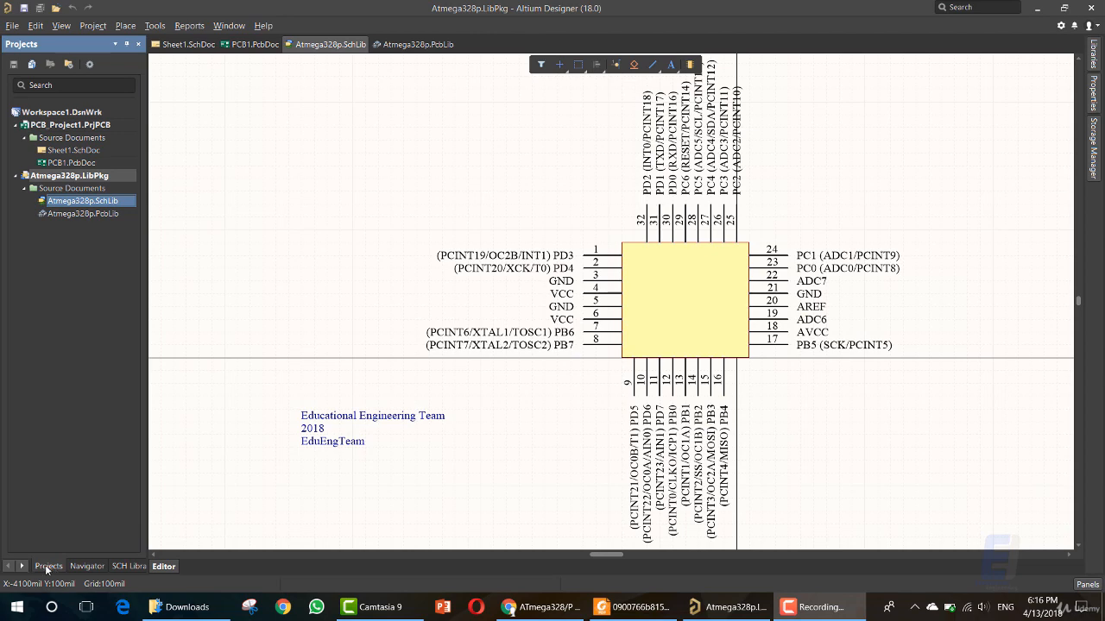
# Explore Atmega328p.SchLib's Library folder on disk and enter the Project Outputs for Atmega328p folder
pyautogui.rightClick(76, 200)
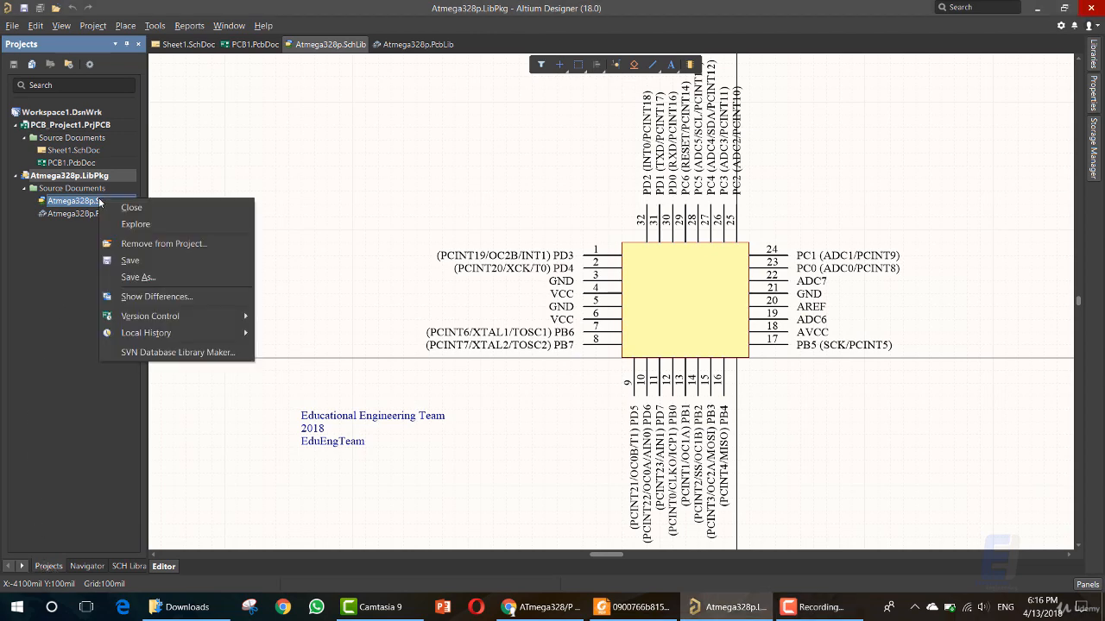
pyautogui.click(136, 224)
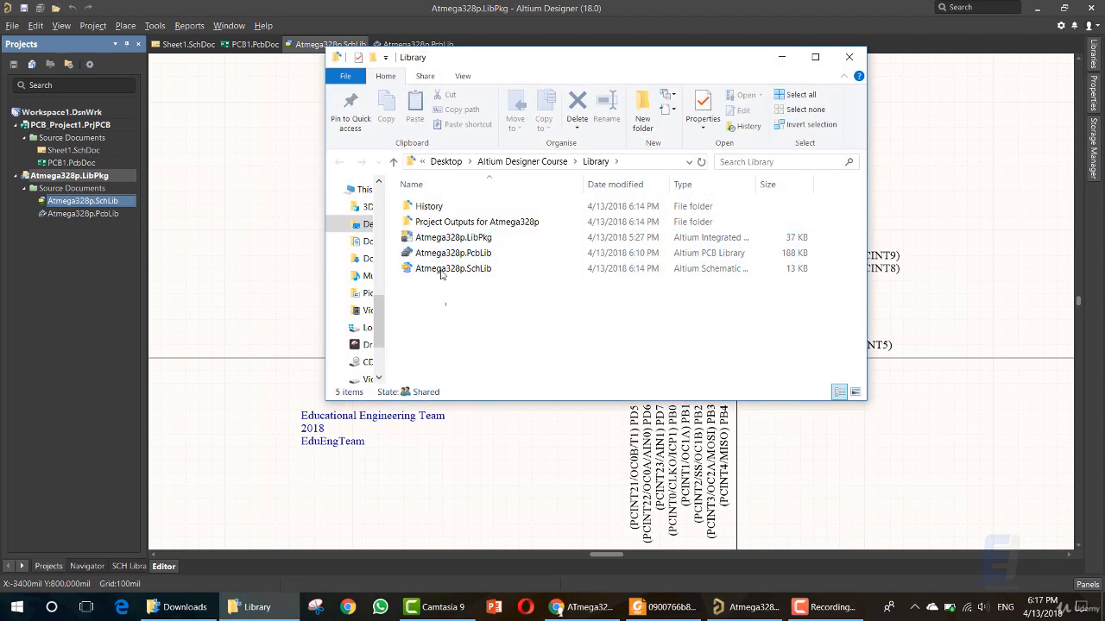
pyautogui.moveTo(435, 307)
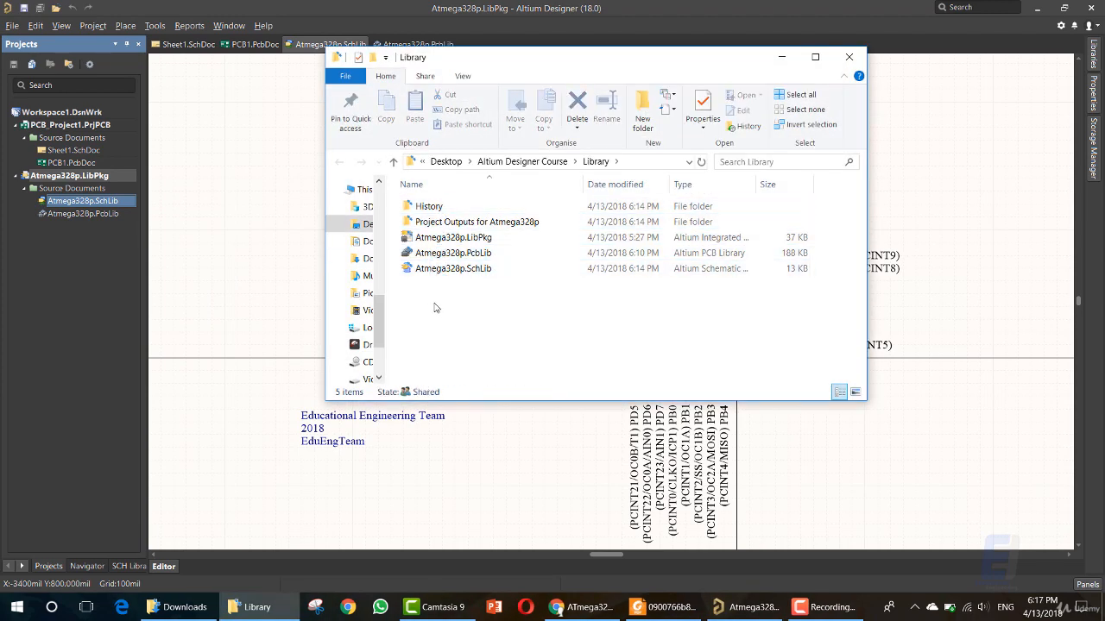
pyautogui.doubleClick(476, 222)
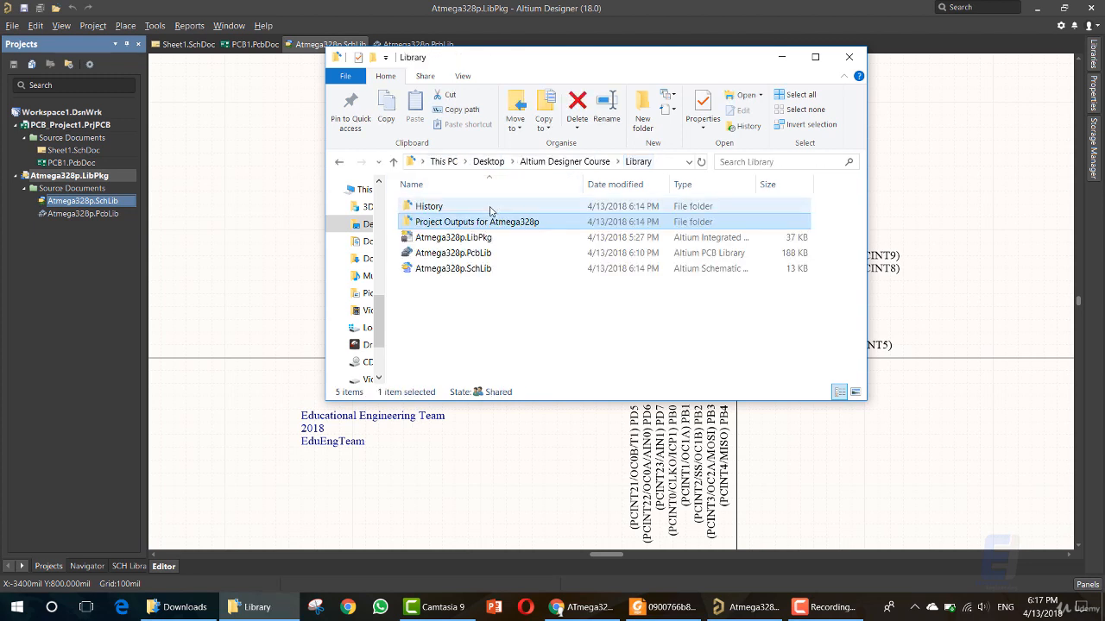
# Open Project Outputs for Atmega328p and select the compiled Atmega328p.IntLib file
pyautogui.doubleClick(477, 222)
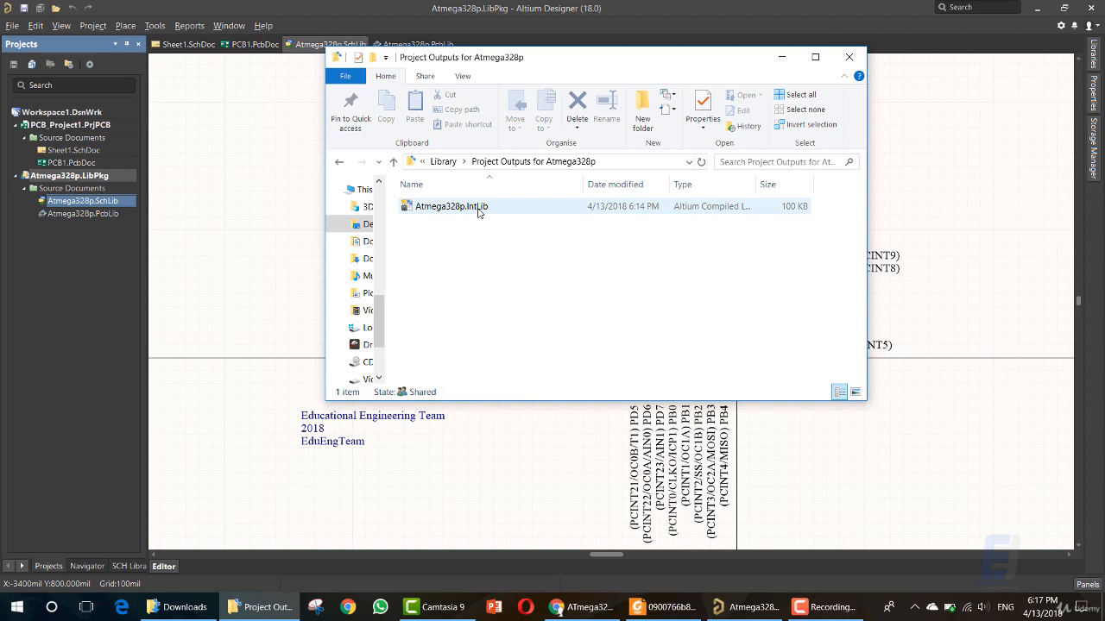
pyautogui.moveTo(476, 215)
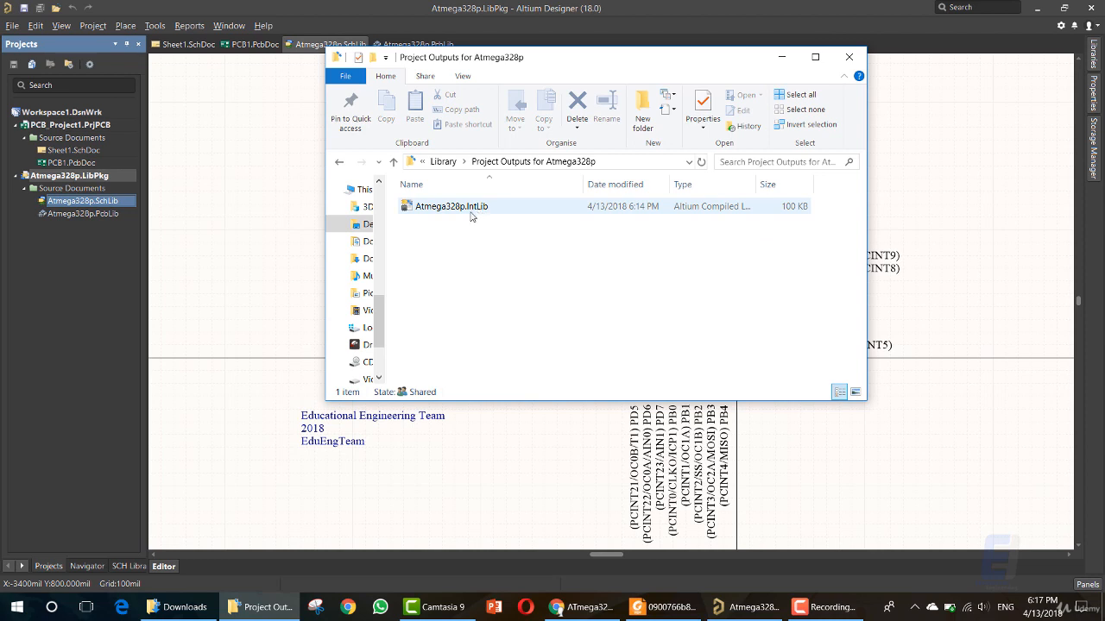
pyautogui.click(451, 207)
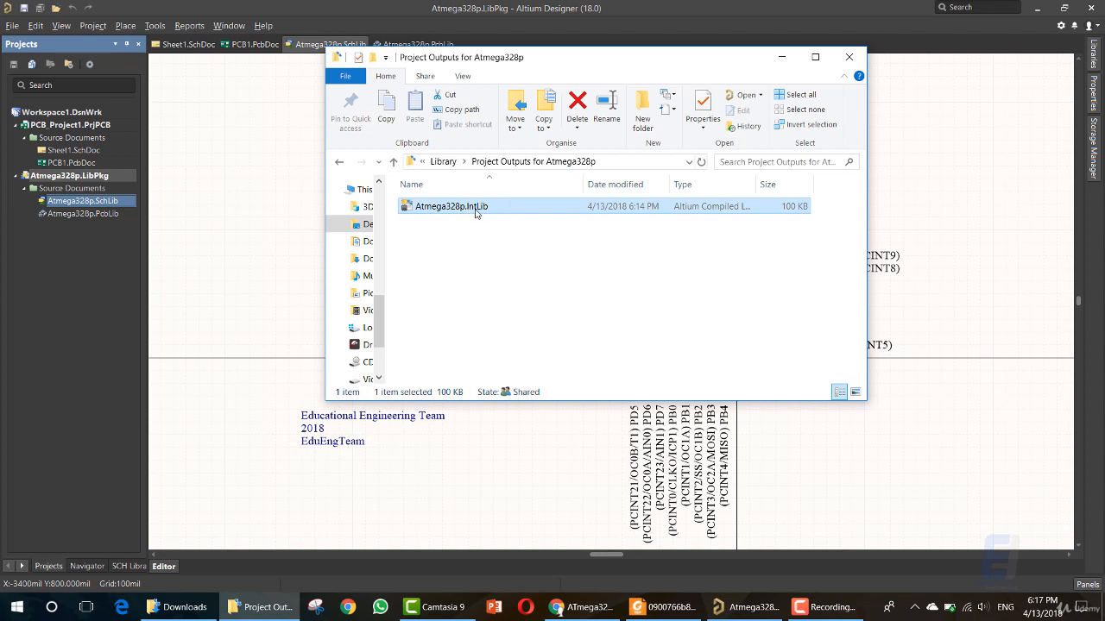
pyautogui.moveTo(447, 238)
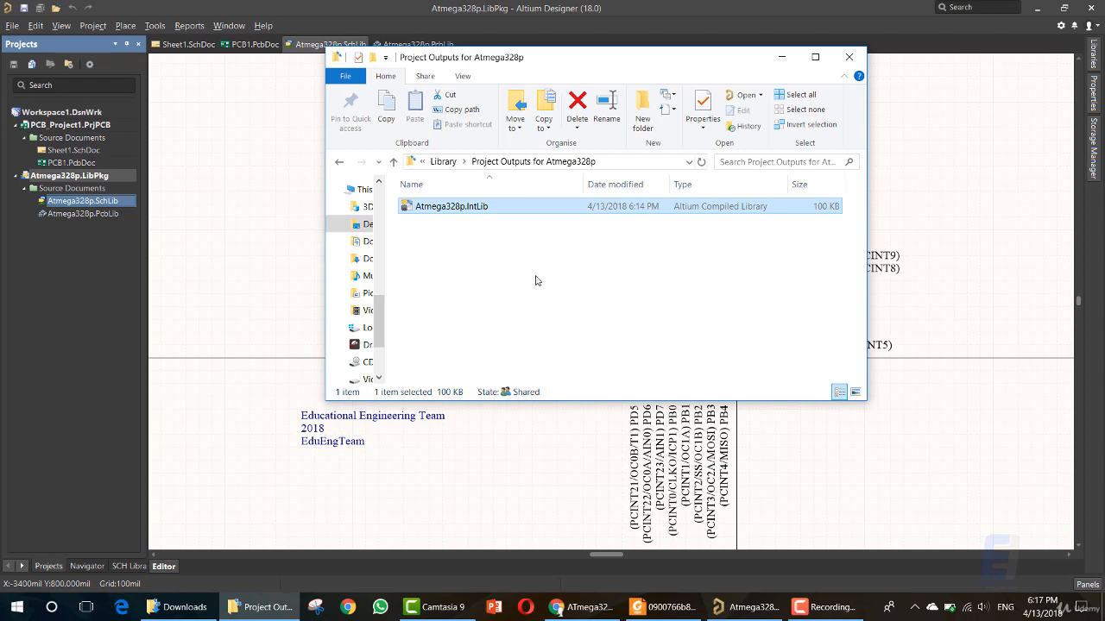
pyautogui.moveTo(487, 230)
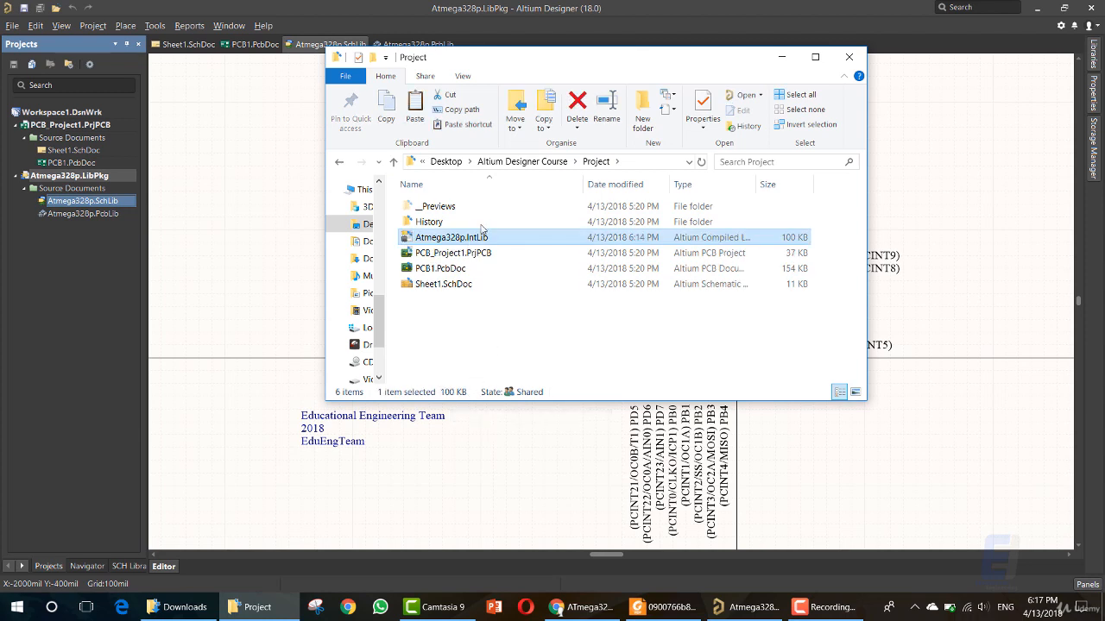
pyautogui.moveTo(473, 242)
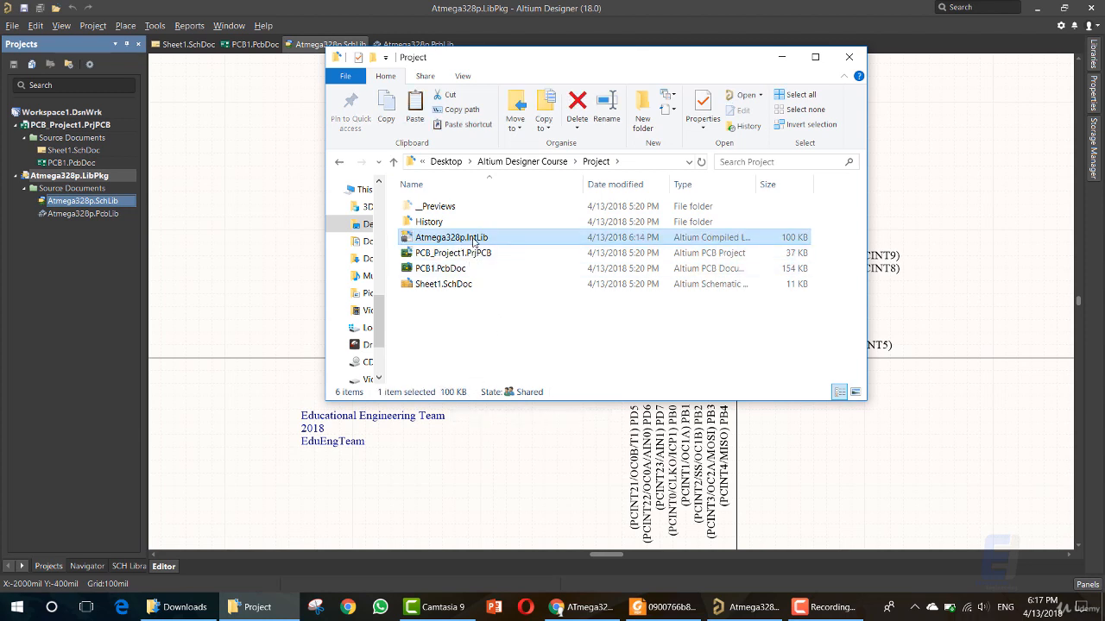
pyautogui.moveTo(473, 242)
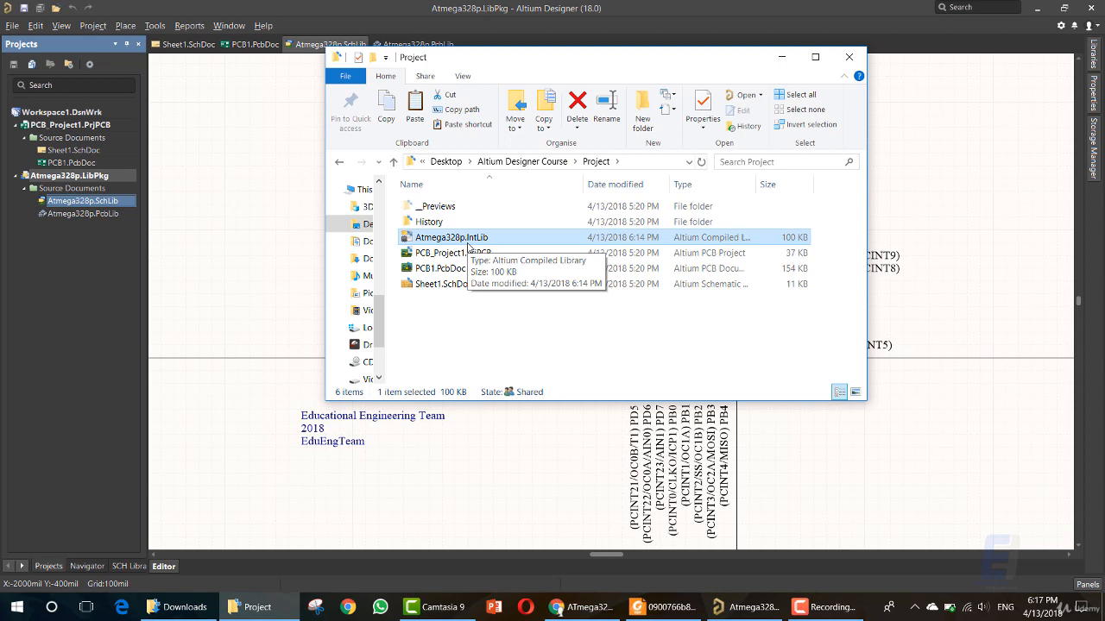
pyautogui.moveTo(160, 296)
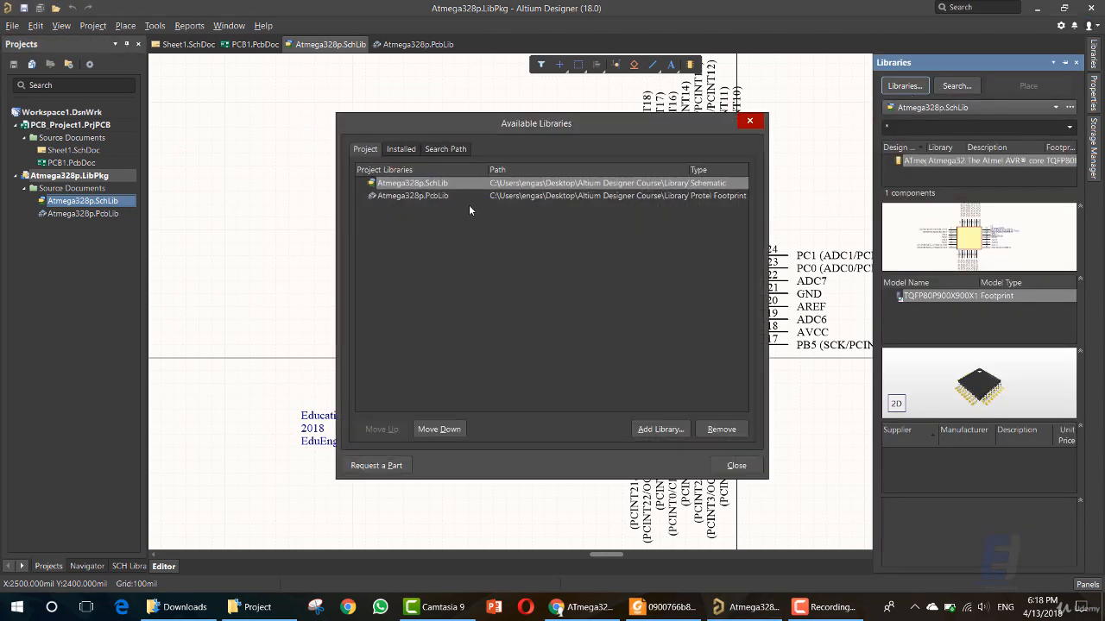
# Remove Miscellaneous Devices and other installed libraries, then remove Atmega328p.SchLib from the project
pyautogui.click(400, 148)
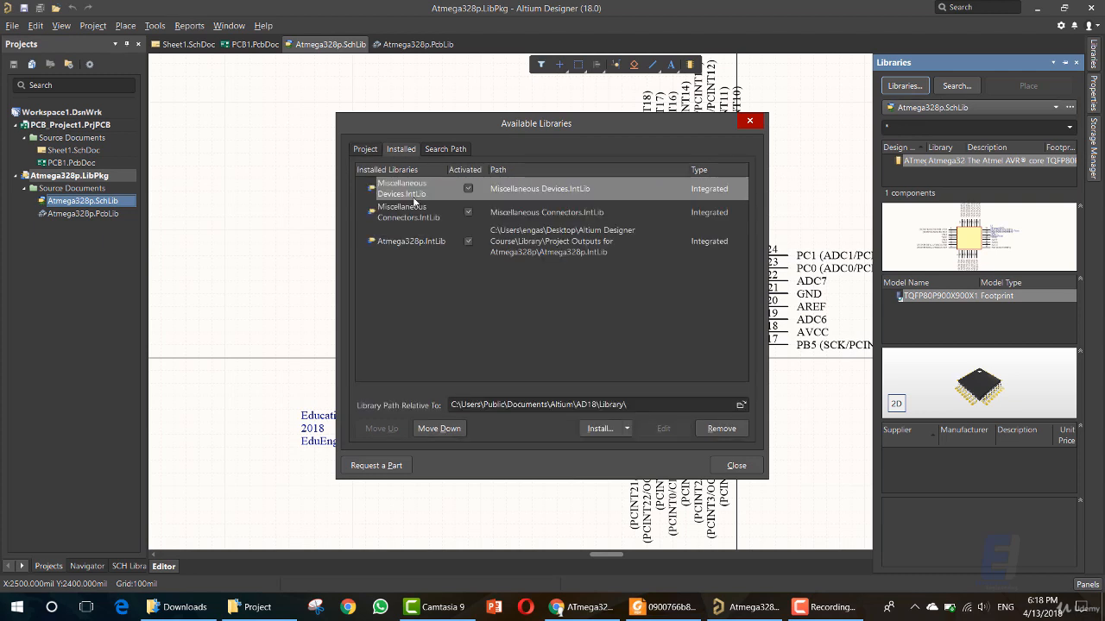
pyautogui.click(721, 428)
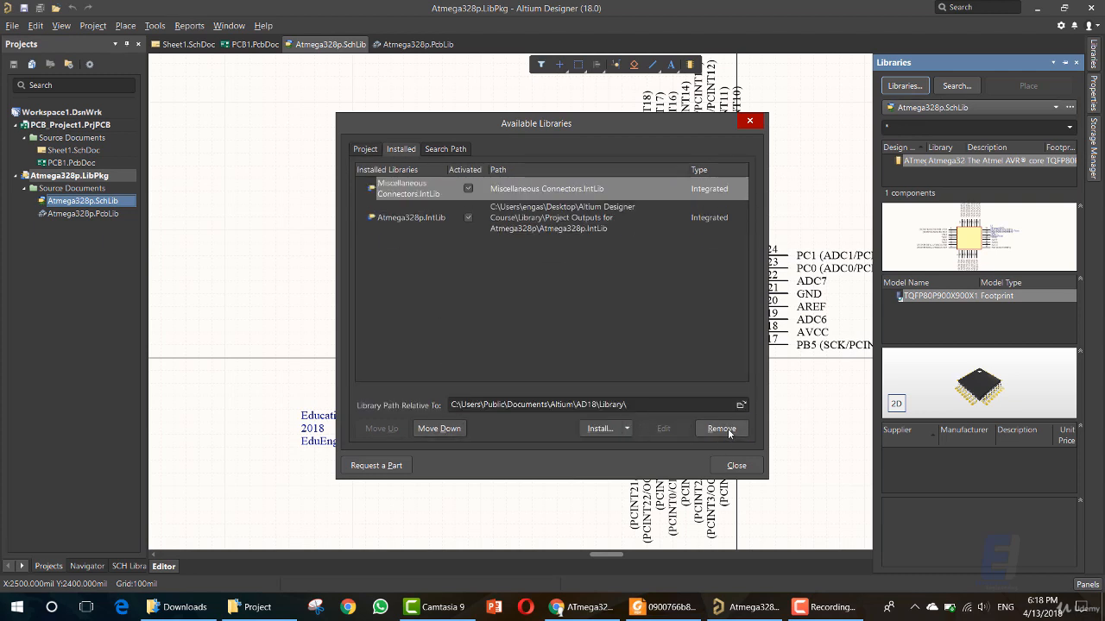
pyautogui.click(721, 428)
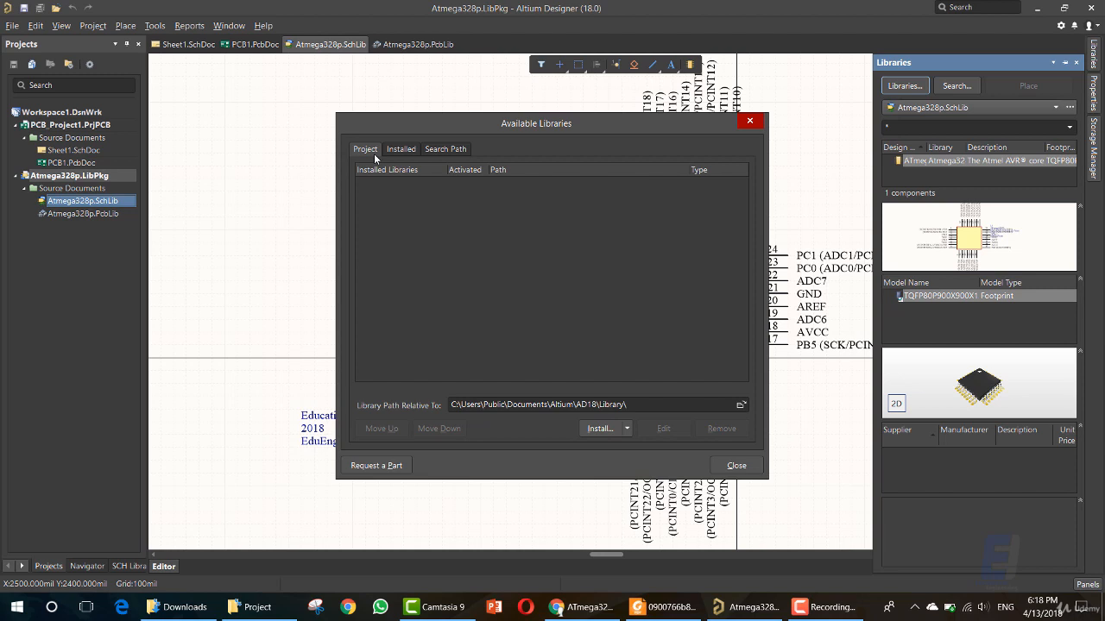
pyautogui.click(365, 148)
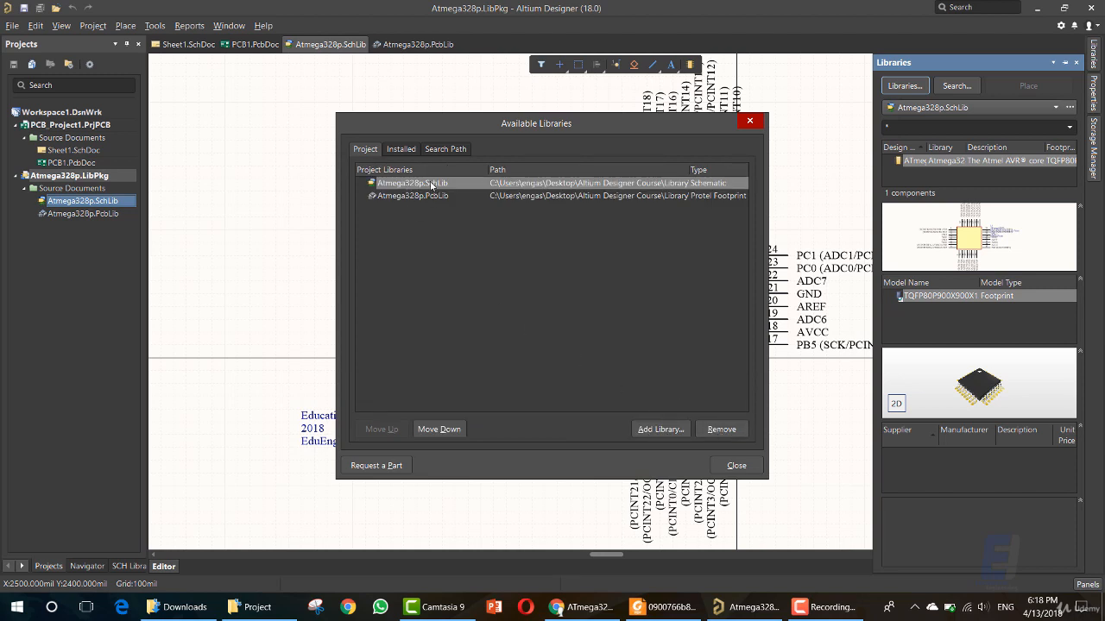
pyautogui.click(720, 429)
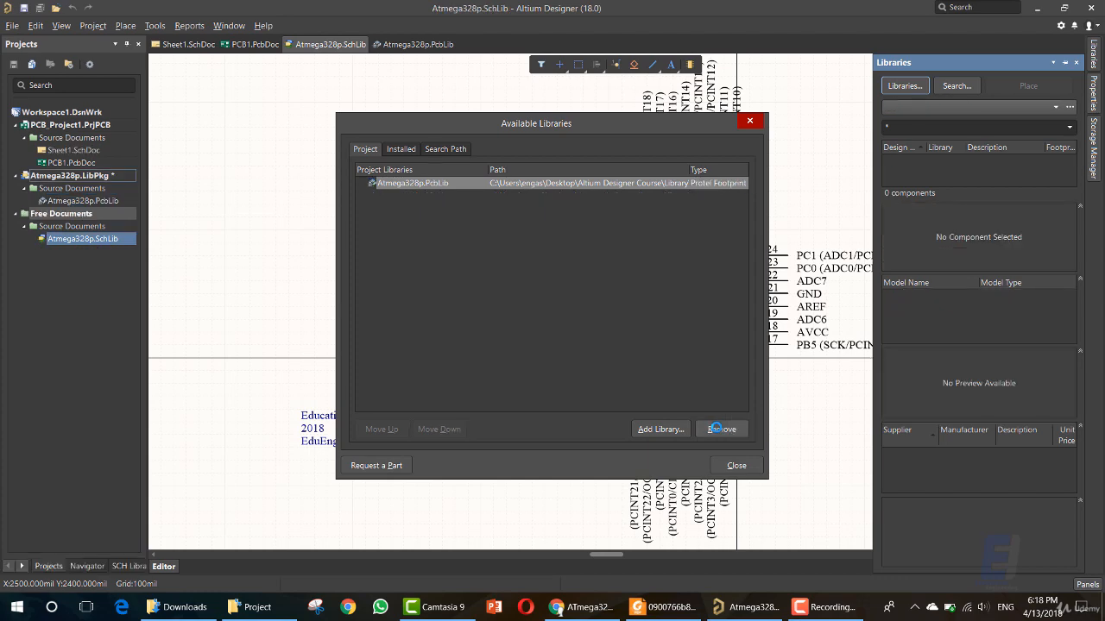
# Replace Atmega328p.PcbLib with Atmega328p.IntLib as the project library and close Available Libraries
pyautogui.click(720, 429)
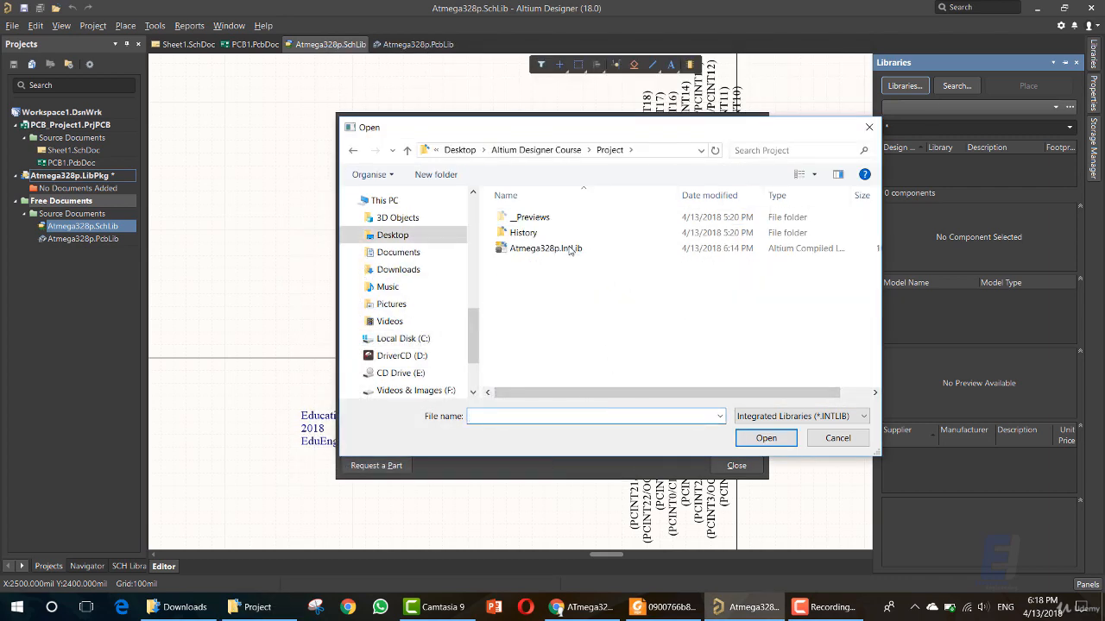
pyautogui.click(764, 438)
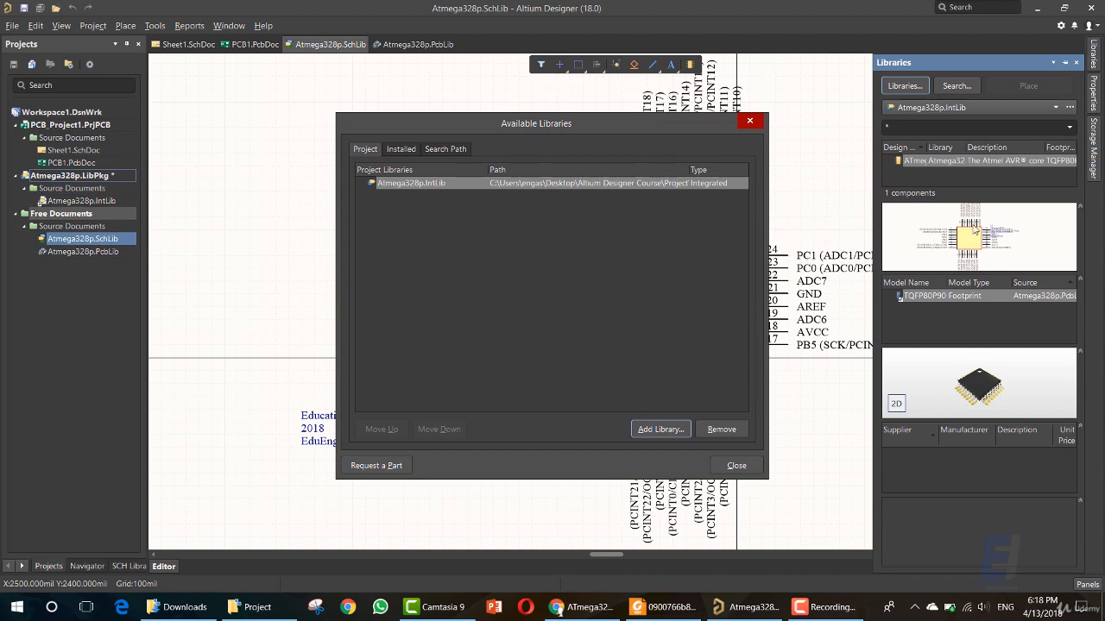
pyautogui.moveTo(854, 205)
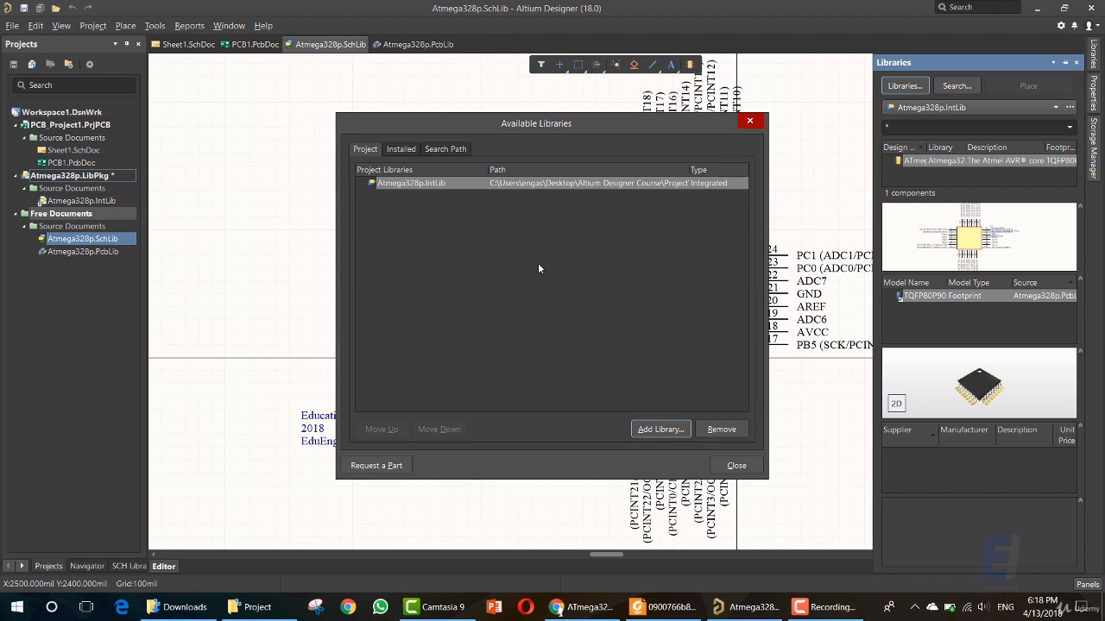
pyautogui.moveTo(973, 245)
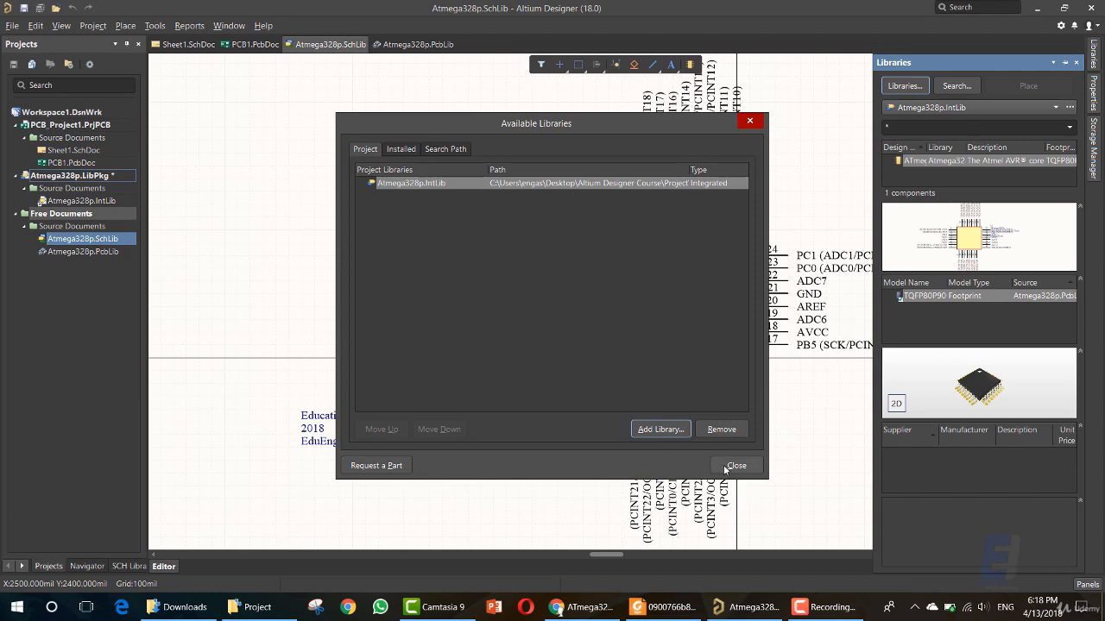
pyautogui.click(735, 465)
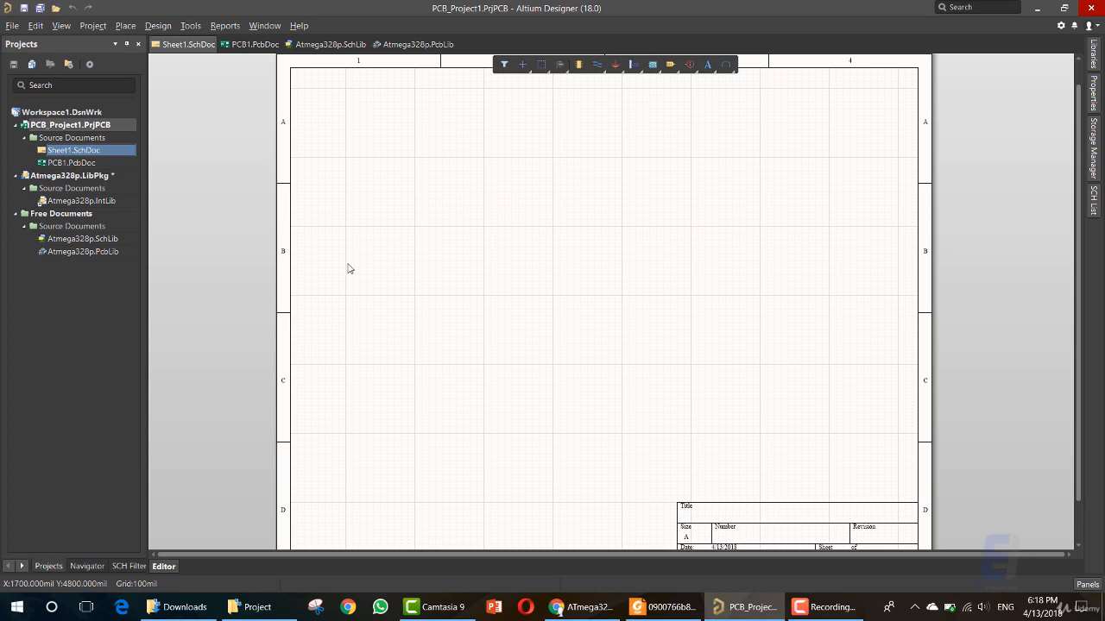
pyautogui.moveTo(179, 192)
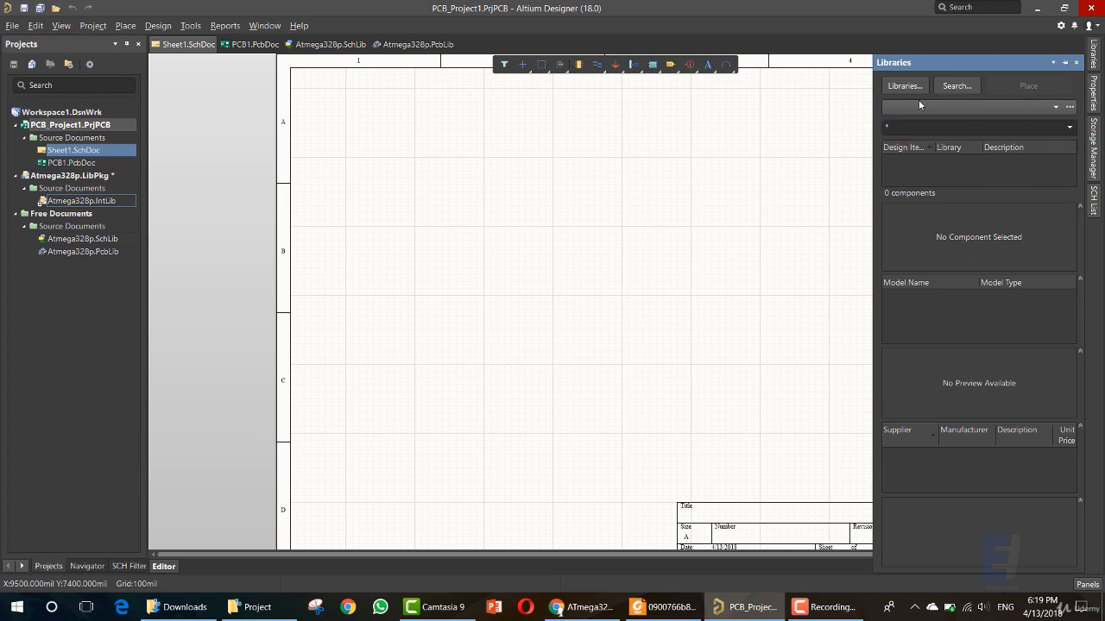
# Add Atmega328p.IntLib to PCB_Project1 on the Project tab of Available Libraries
pyautogui.click(904, 86)
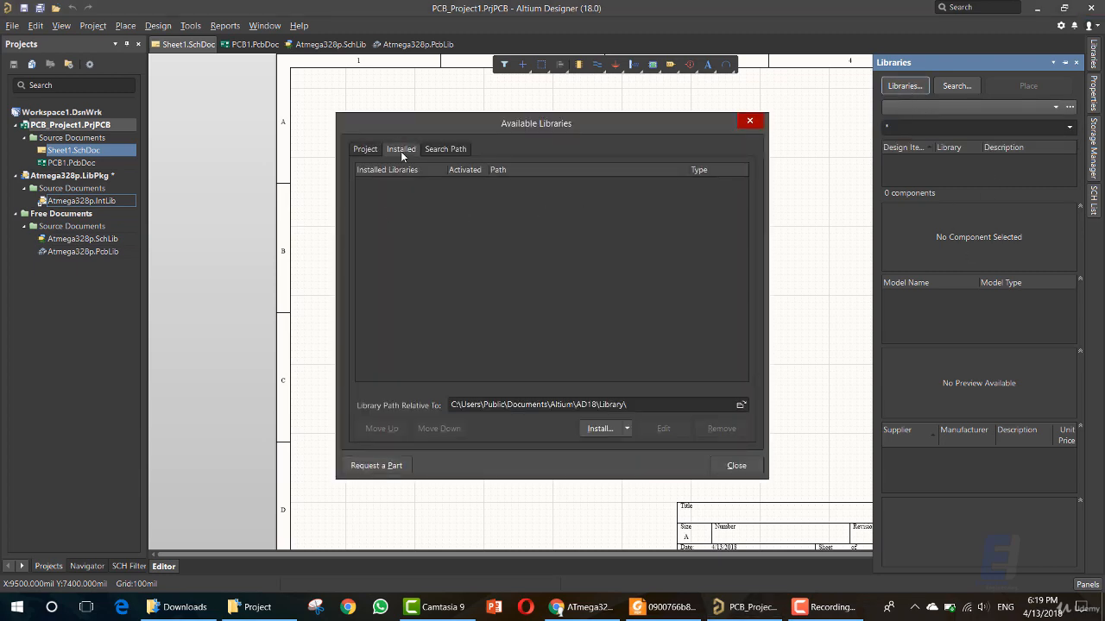
pyautogui.click(364, 149)
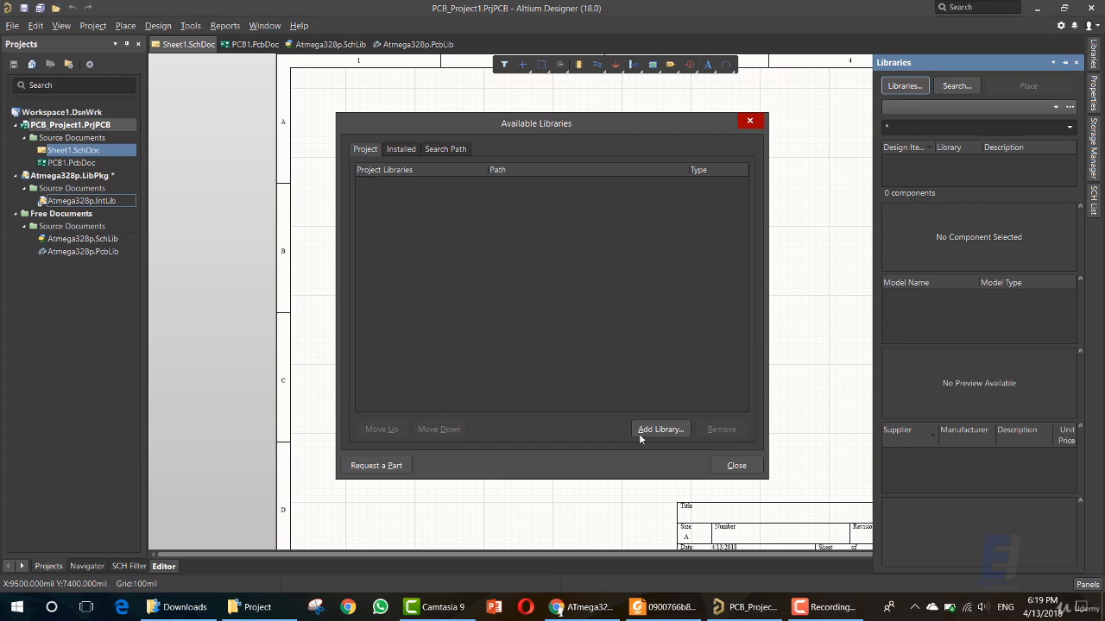
pyautogui.click(660, 429)
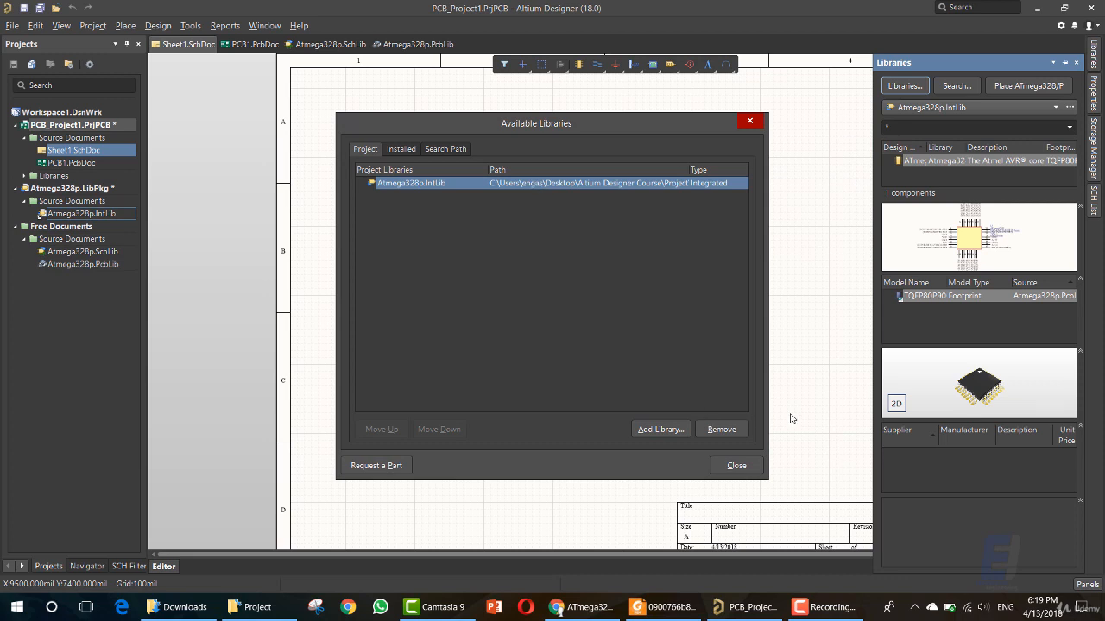
pyautogui.click(401, 149)
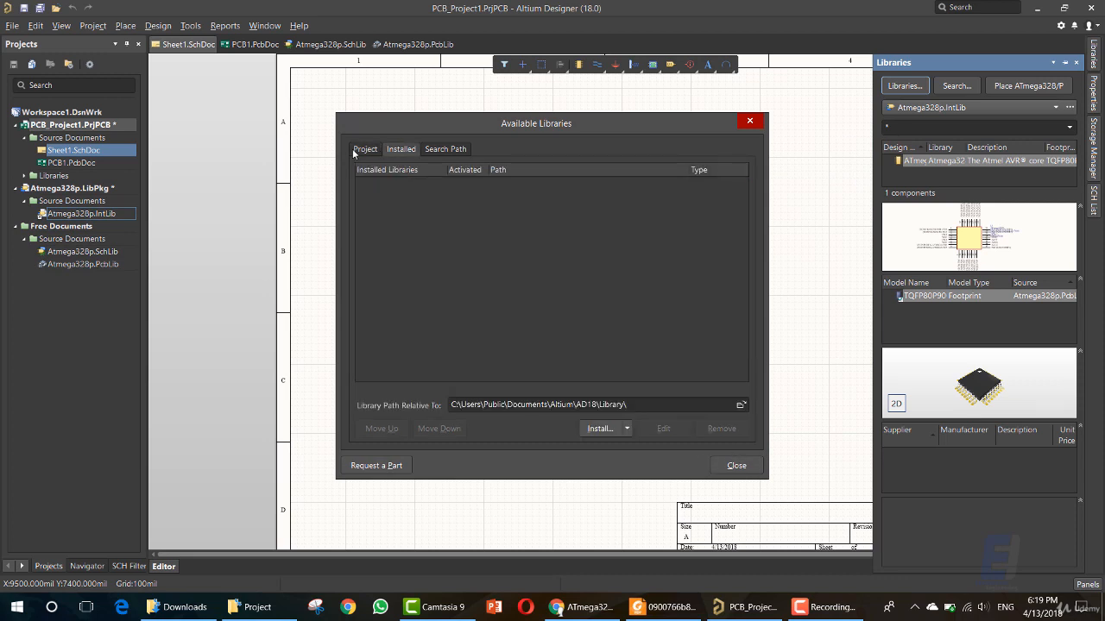
pyautogui.click(365, 148)
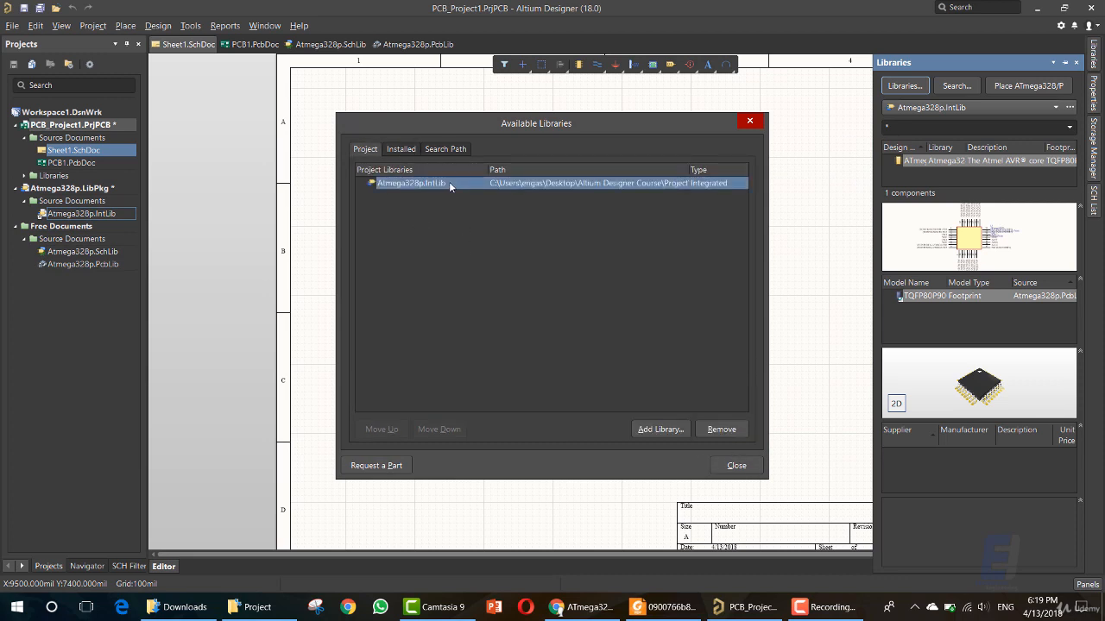
pyautogui.click(735, 465)
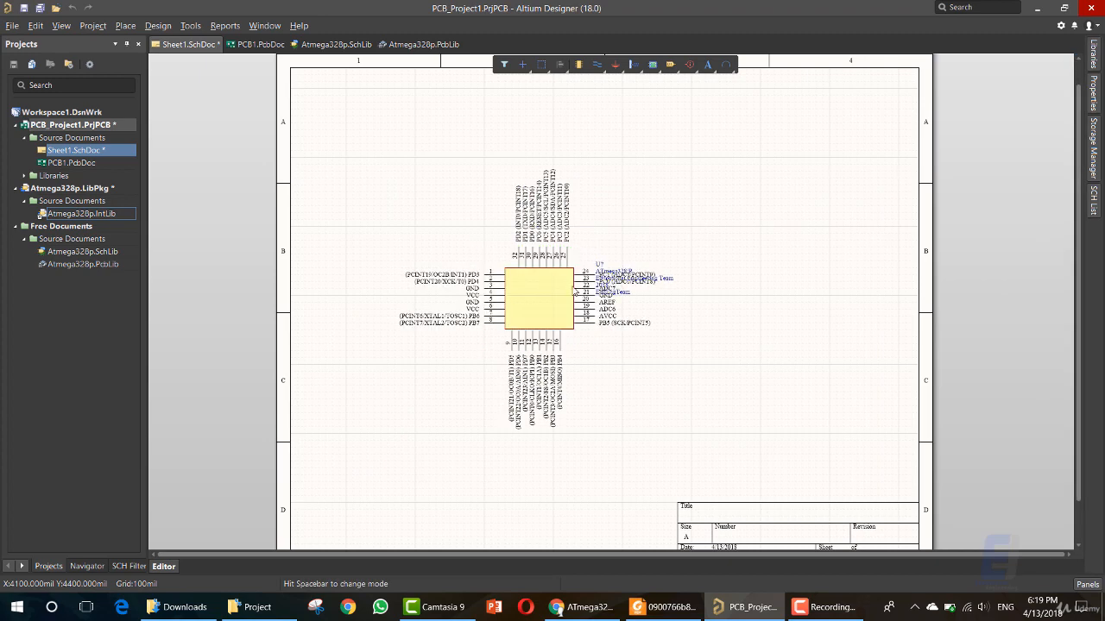
# Drop the ATmega328/P chip on Sheet1, drag it toward the centre, and show its properties
pyautogui.click(535, 298)
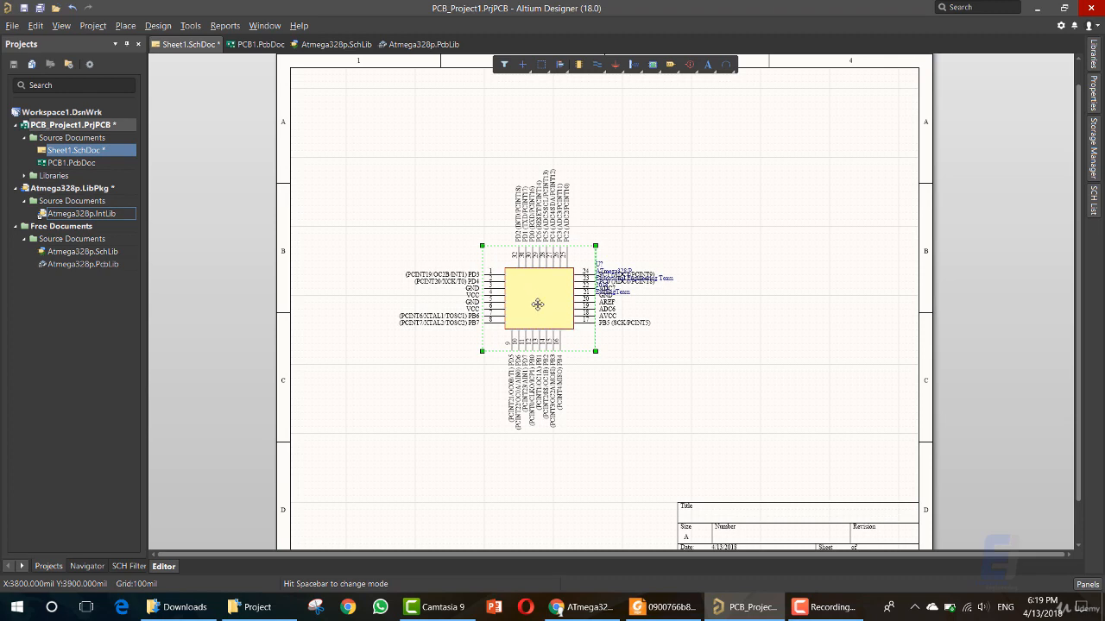
pyautogui.moveTo(491, 264)
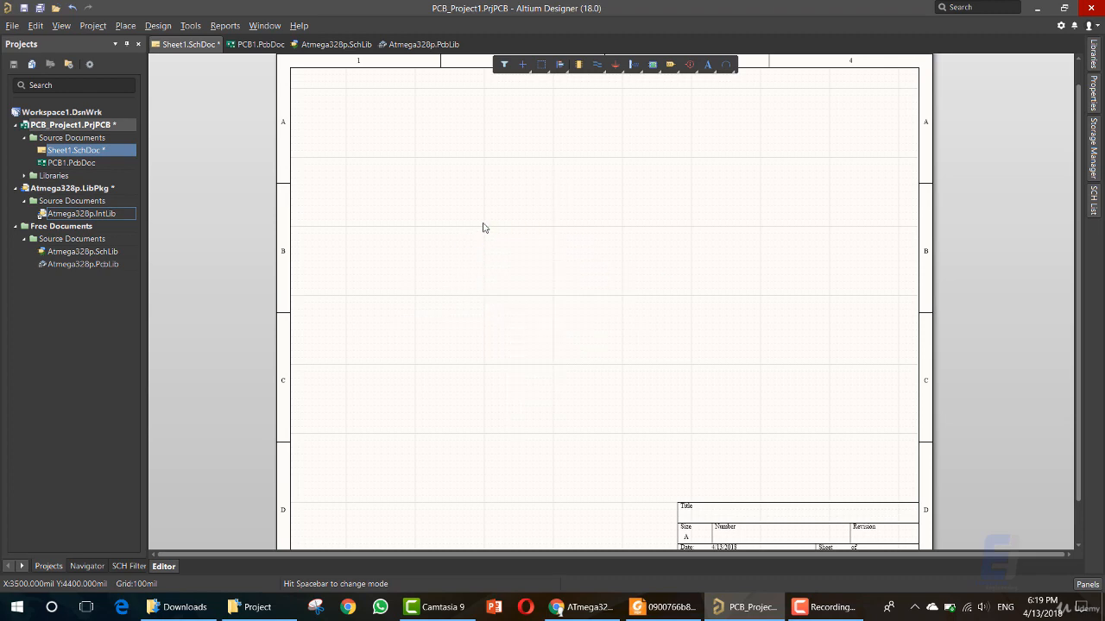
pyautogui.click(535, 297)
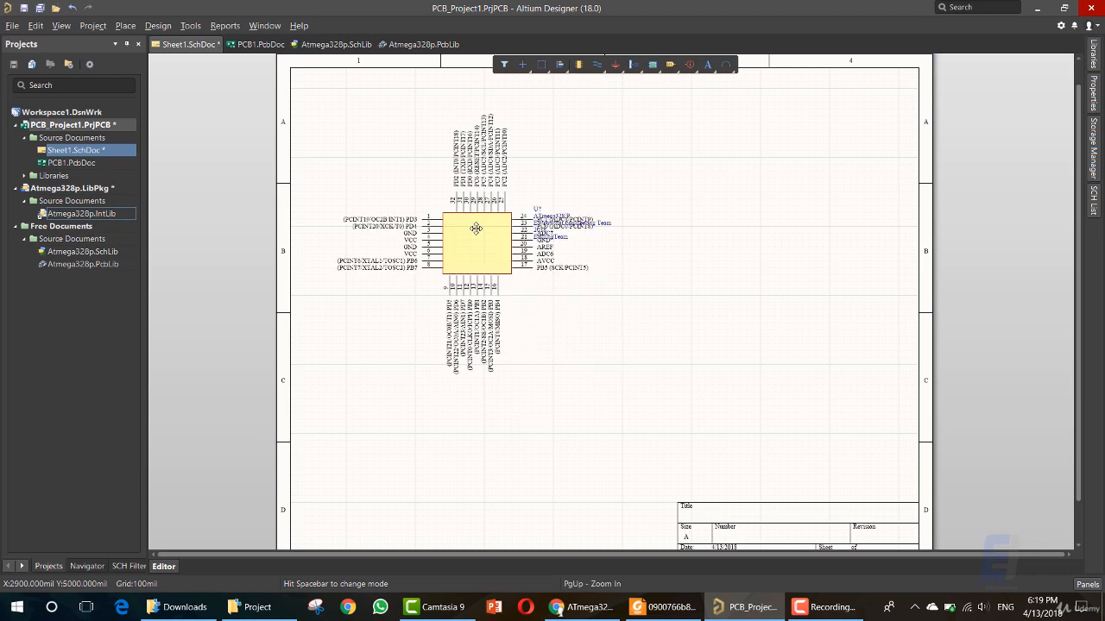
pyautogui.moveTo(476, 243); pyautogui.dragTo(599, 310)
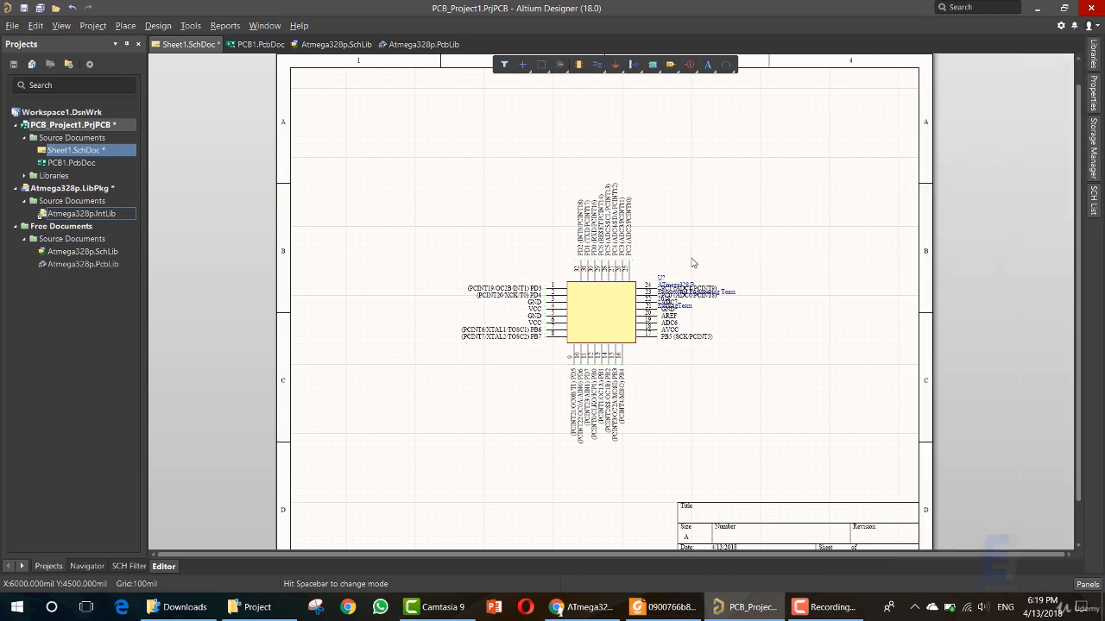
pyautogui.click(598, 310)
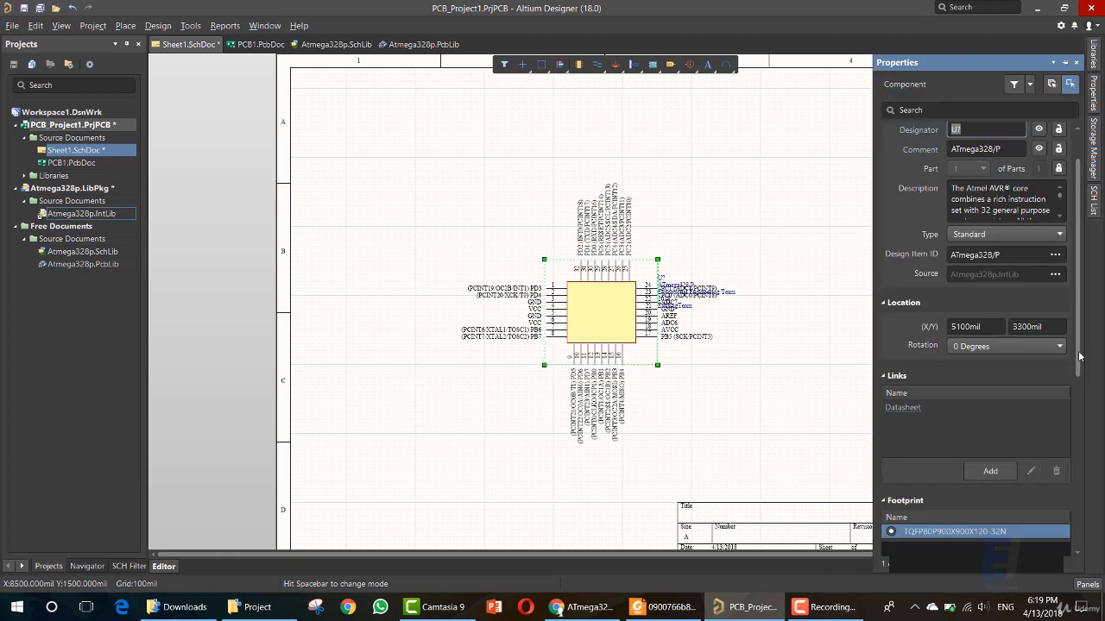
pyautogui.moveTo(750, 364)
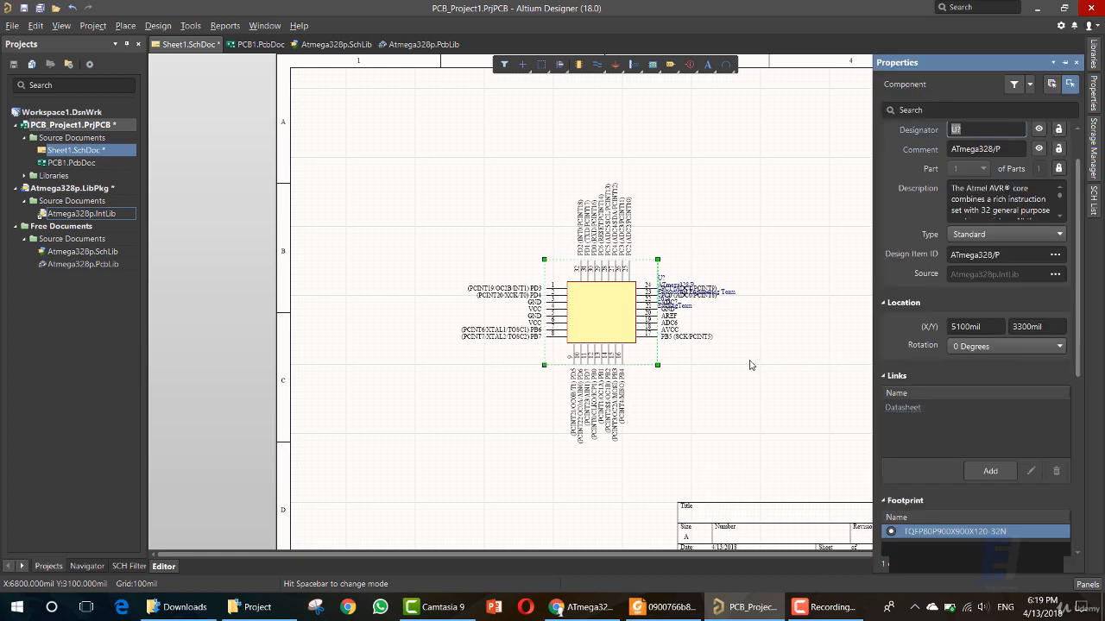